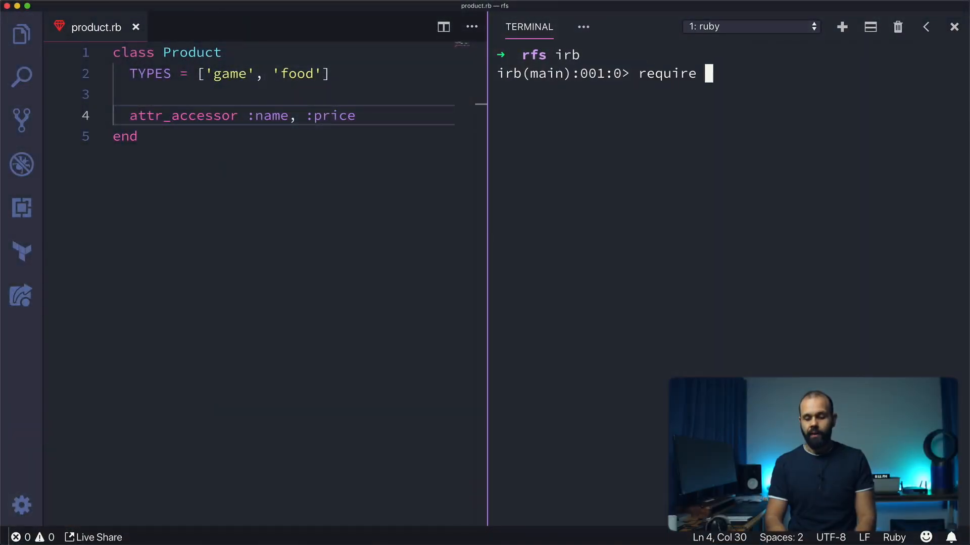
Require './product' in irb, create game = Product.new and assign game.name = "God of War"
key("Enter")
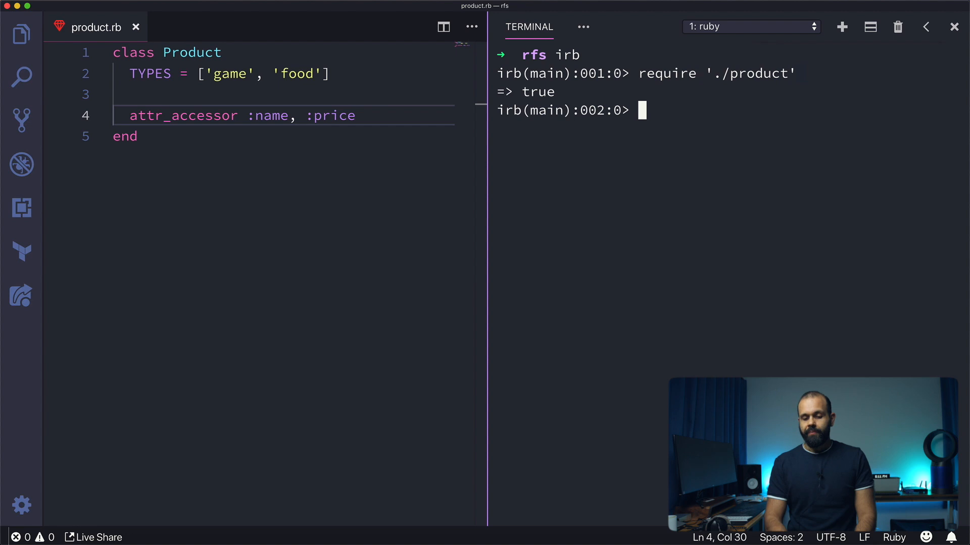
type("game = Product.new")
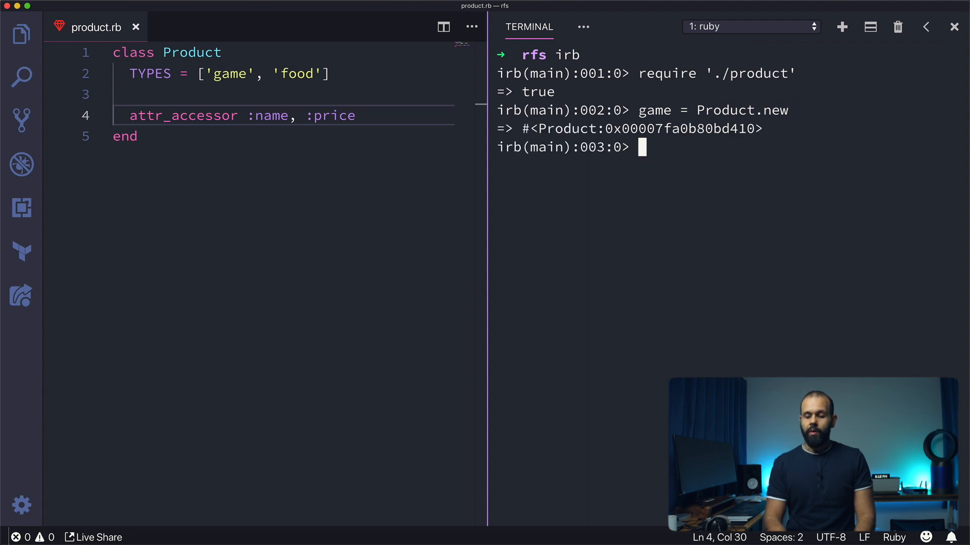
type("g")
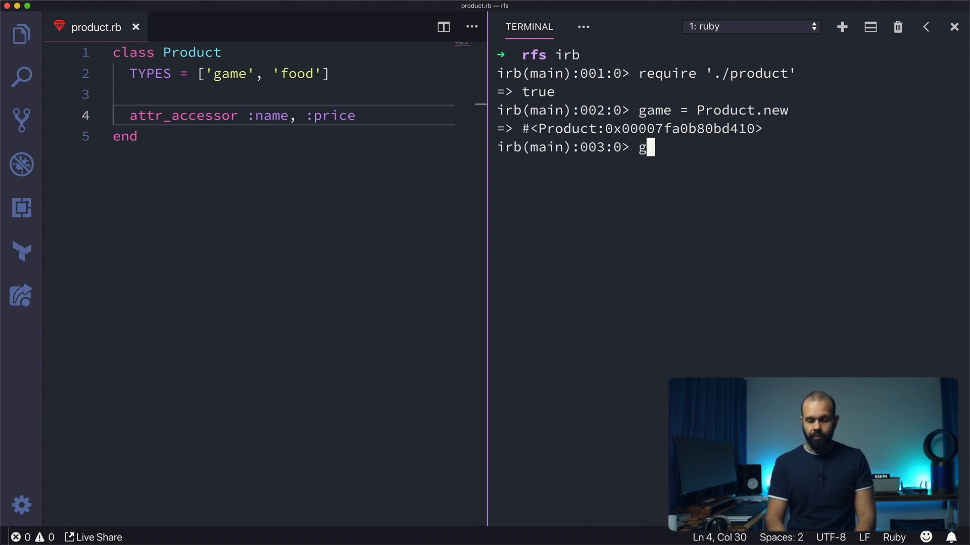
type("ame.name =")
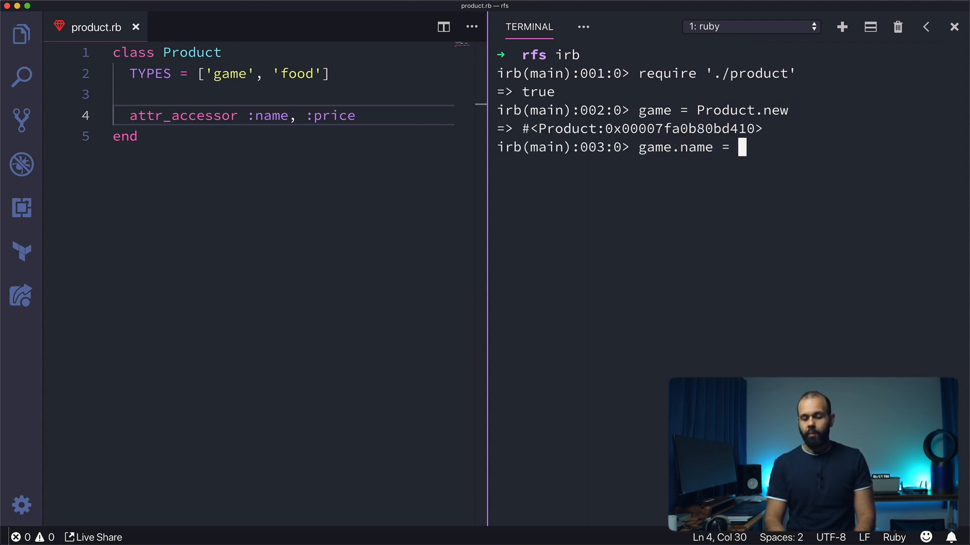
type("\"God of W")
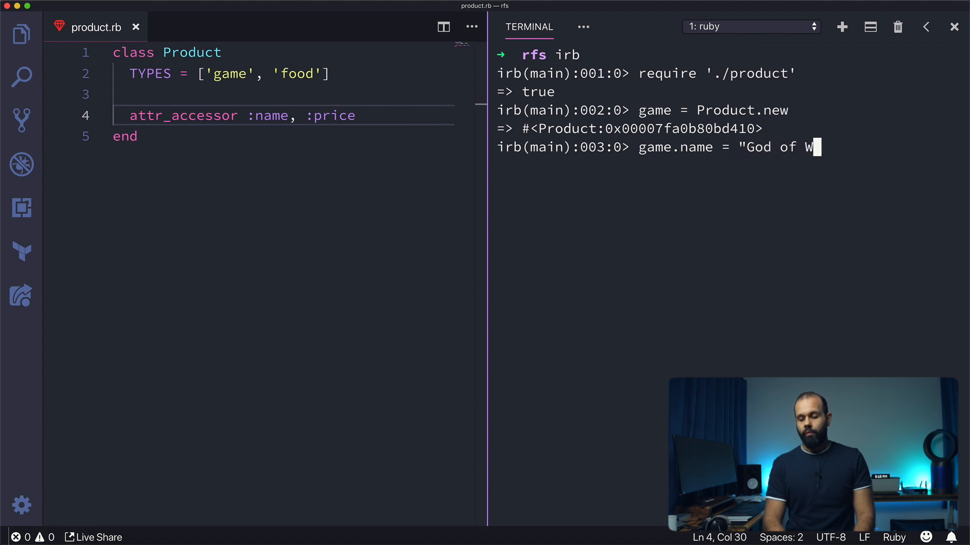
key("Return")
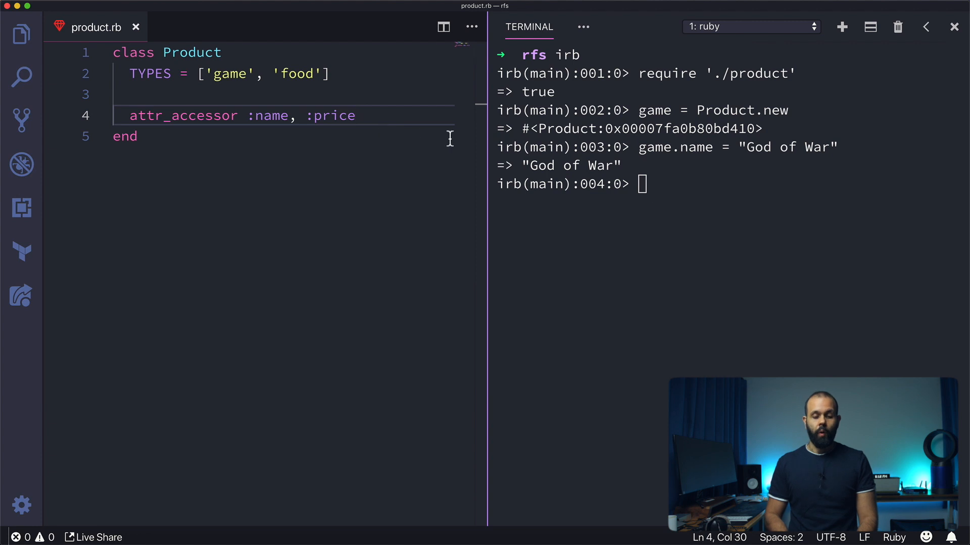
Define an empty def initialize(name, price) ... end under attr_accessor in product.rb
type("def")
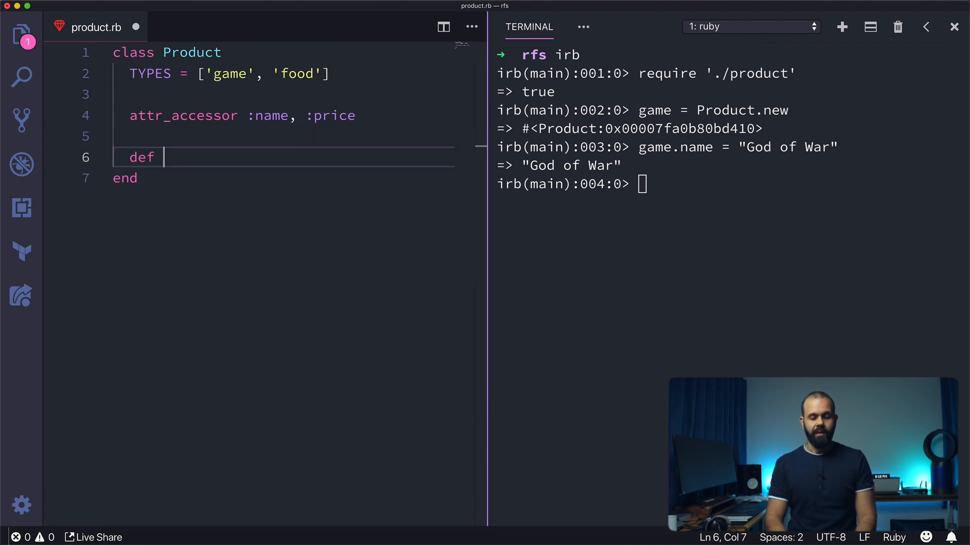
type("initiali")
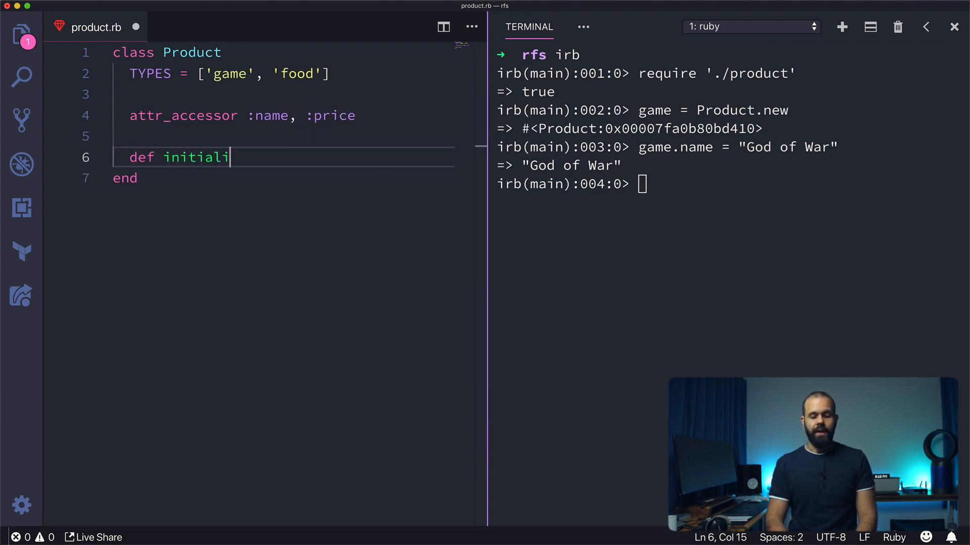
type("ze(name, price")
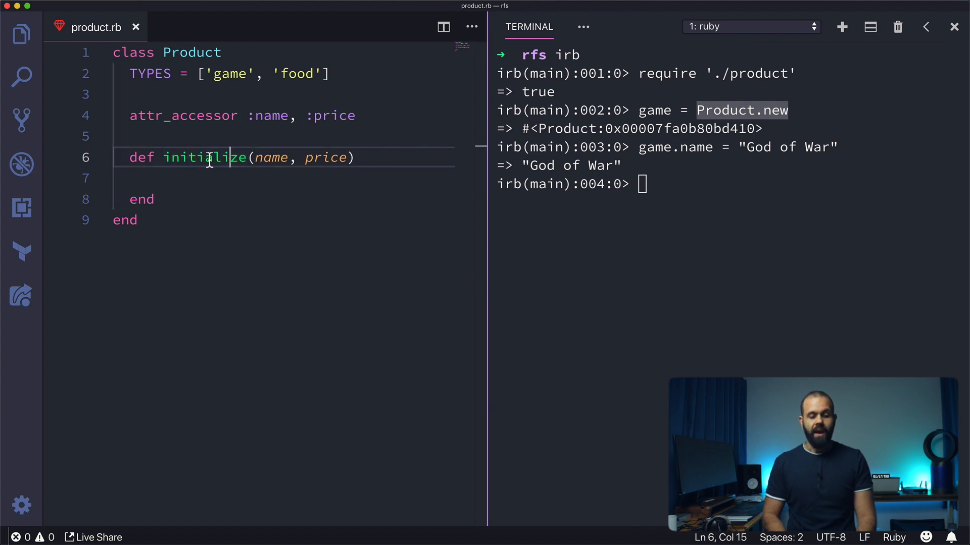
double_click(204, 157)
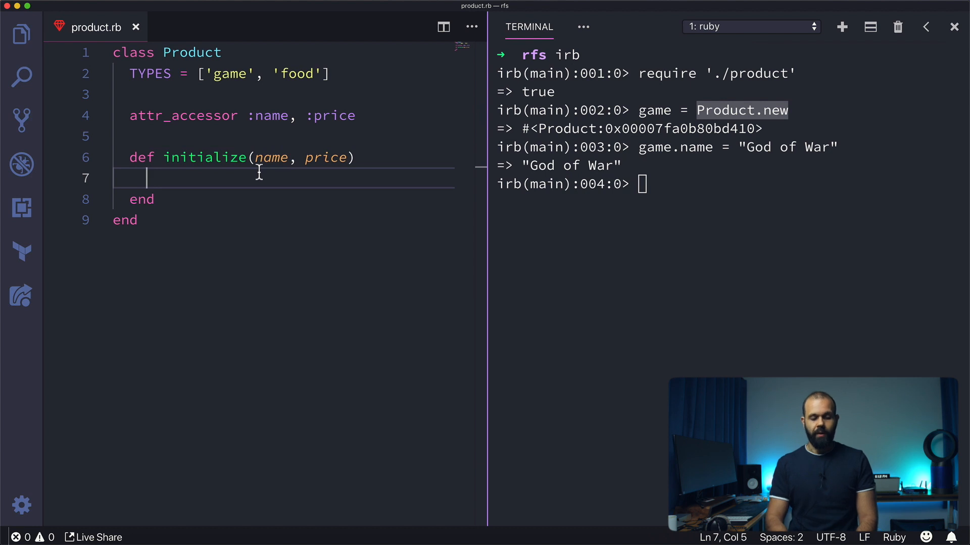
type("@name =")
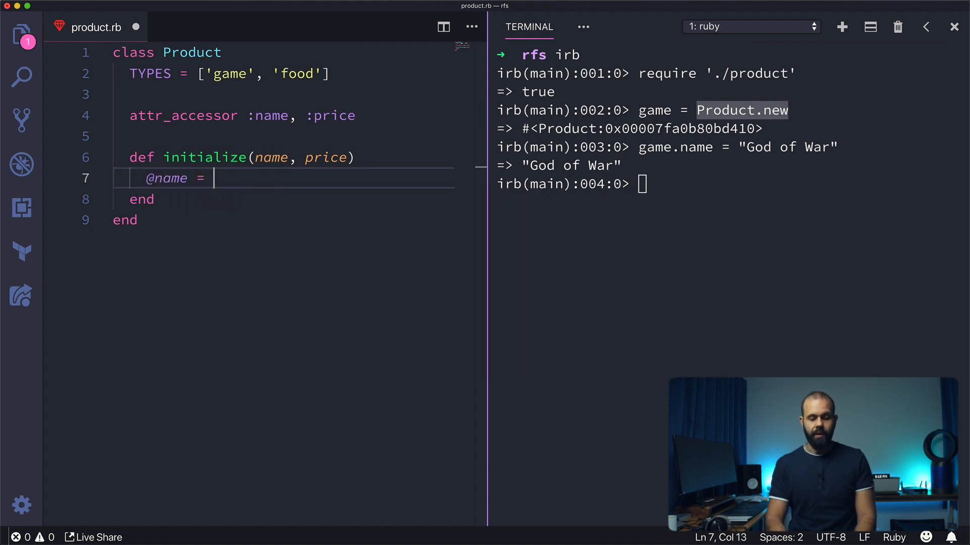
type("name")
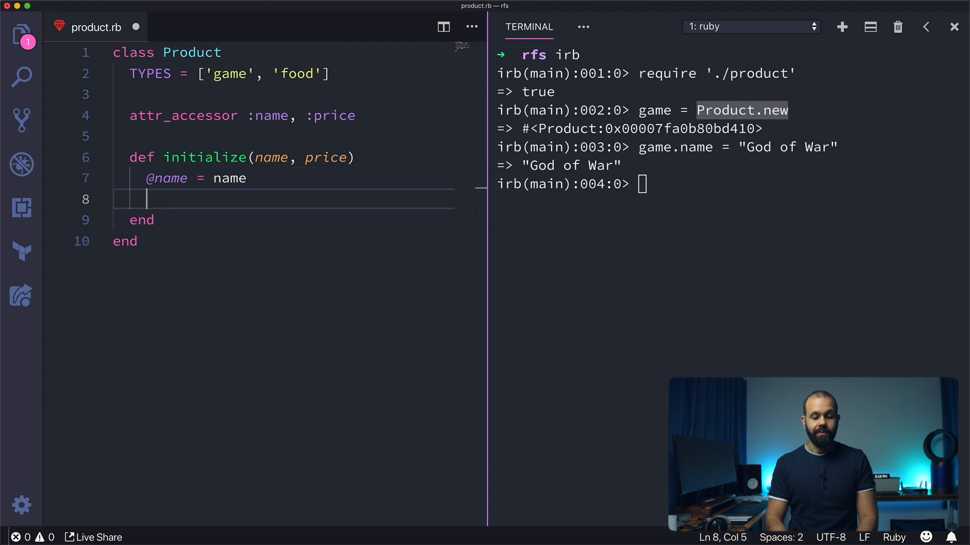
type("@prie =")
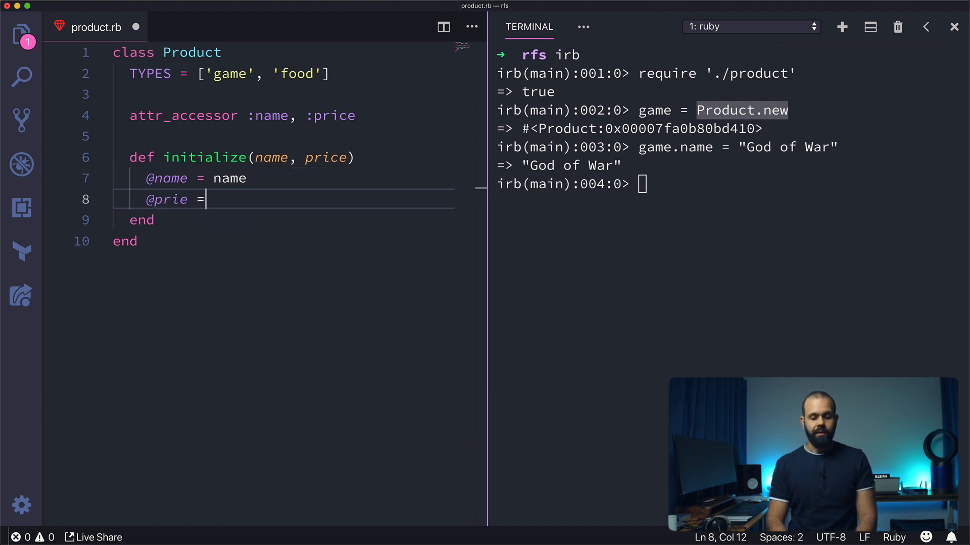
type("p")
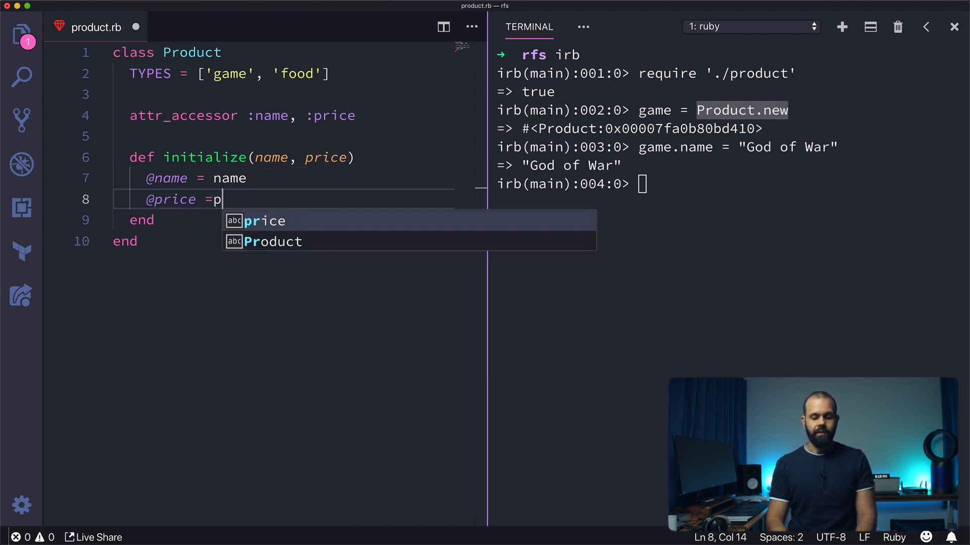
type("rice")
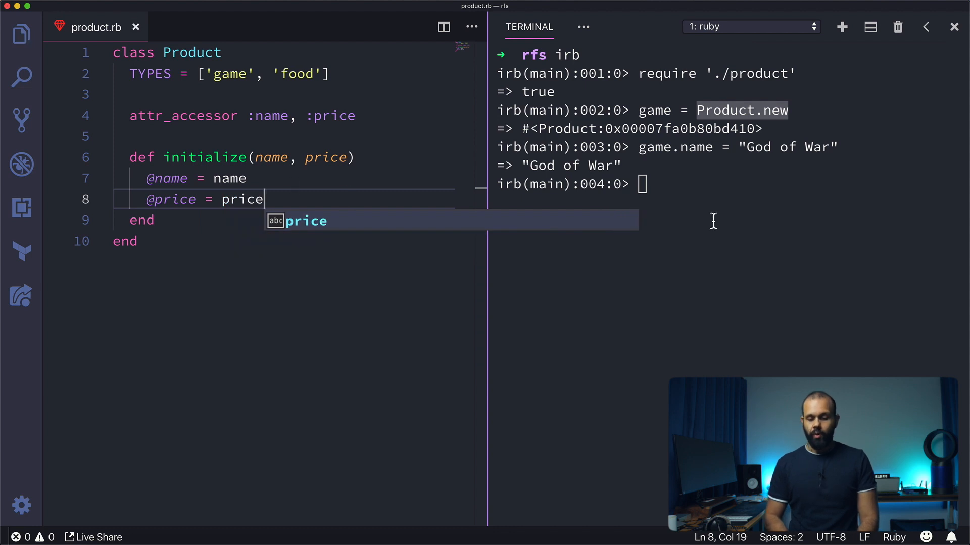
type("exit")
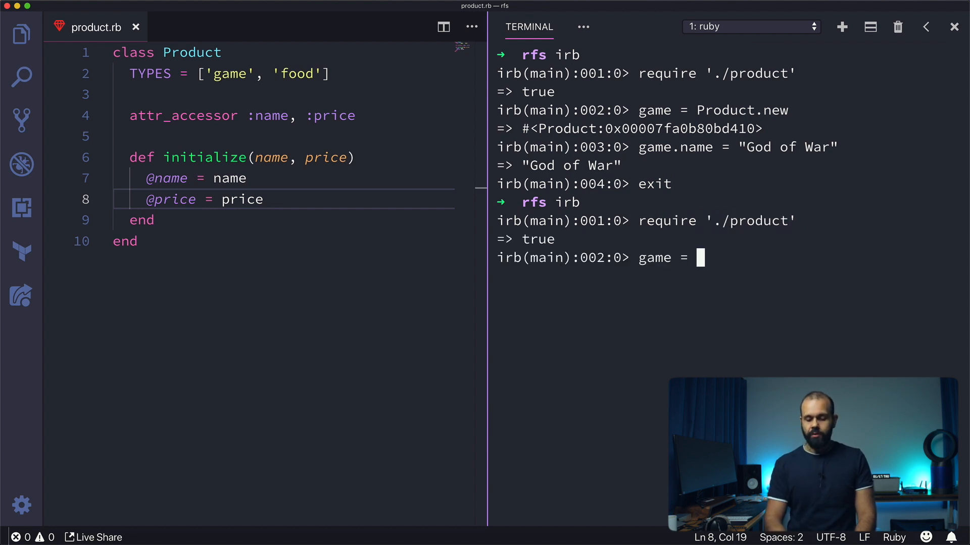
Run game = Product.new("God of War", 50) in irb and check game.name returns "God of War"
type("Product.ne")
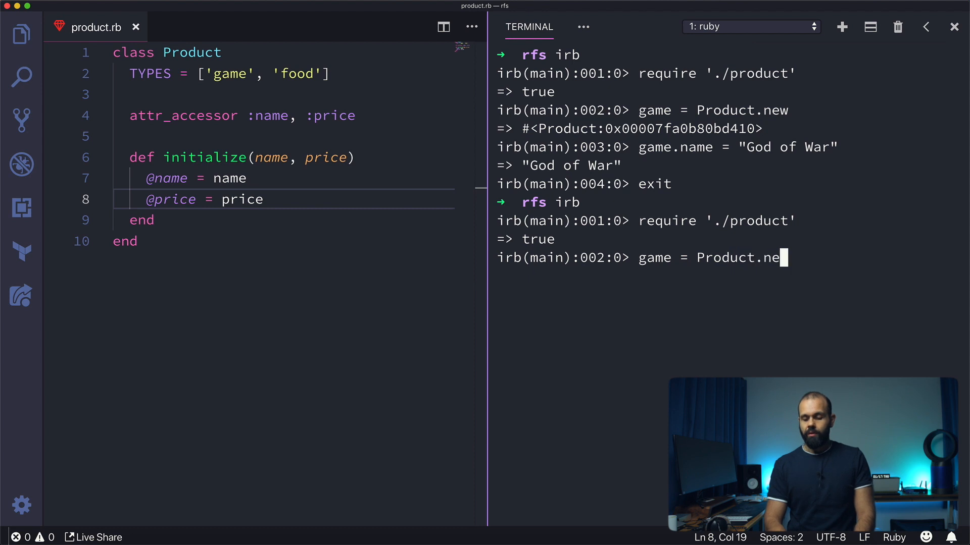
type("w(\"God of")
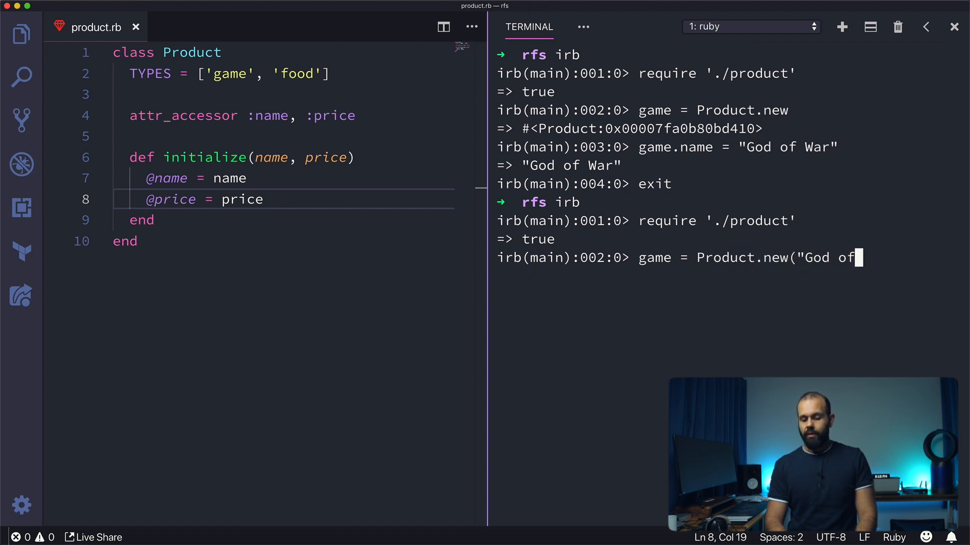
type("War\", 50")
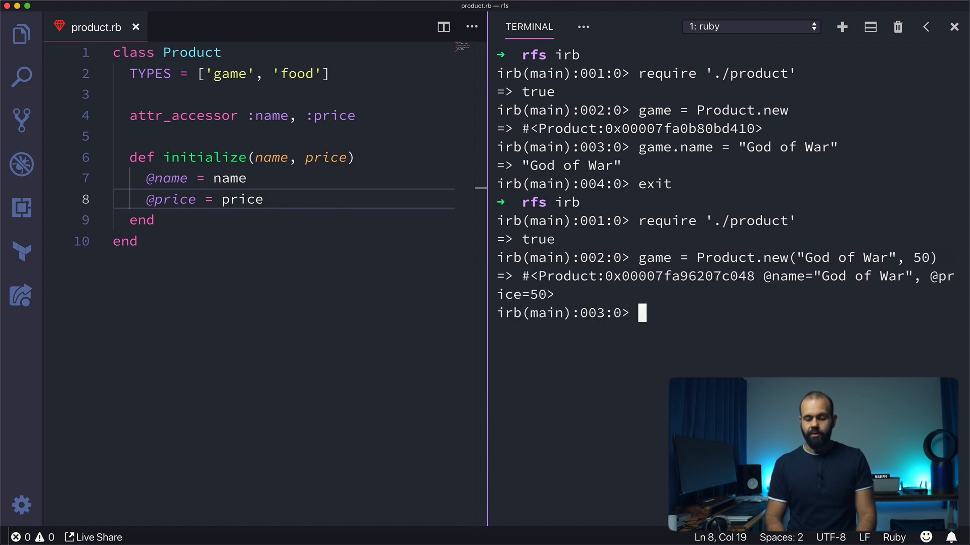
type("game")
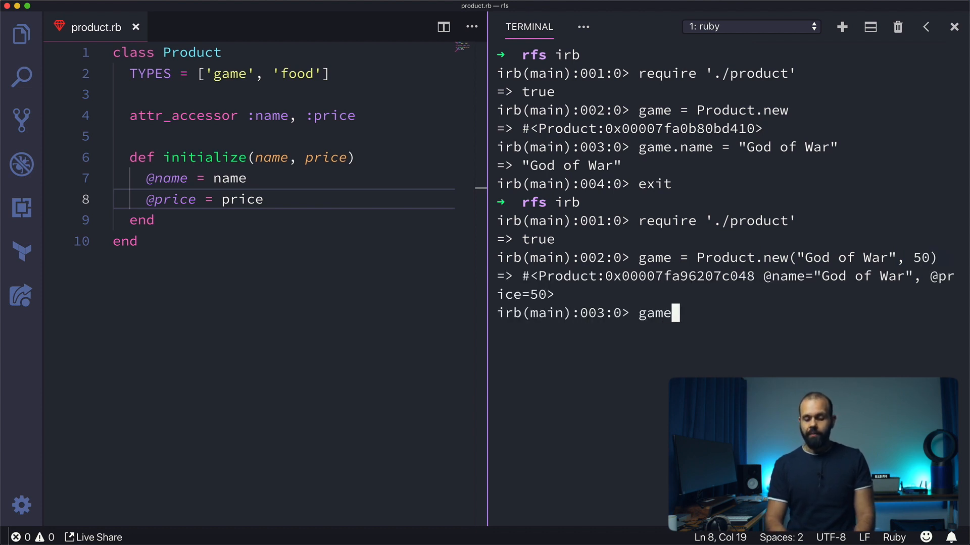
type(".name")
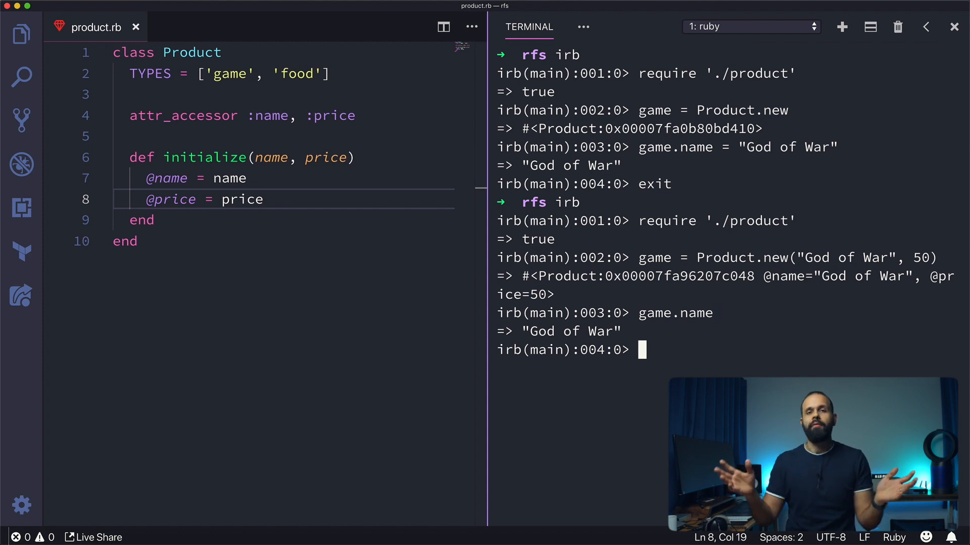
left_click(224, 199)
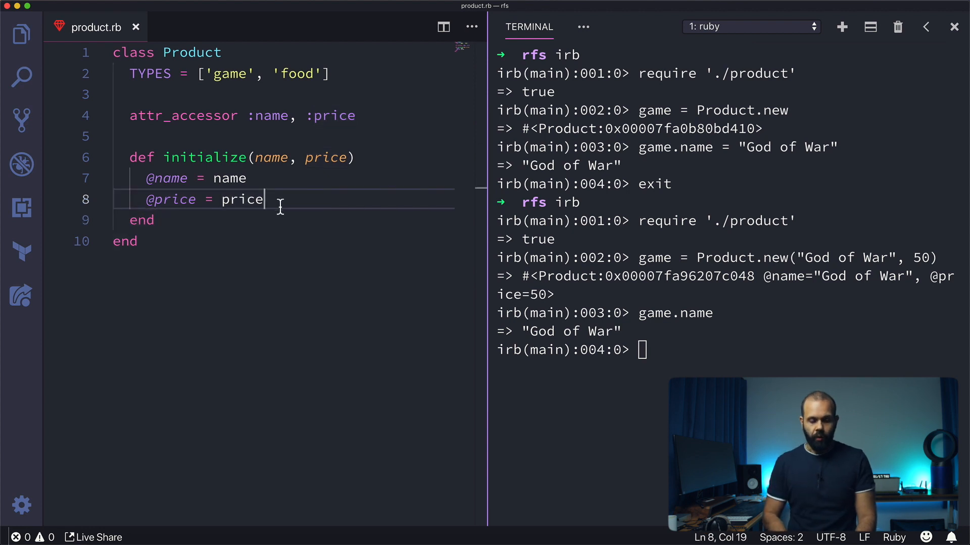
type("@")
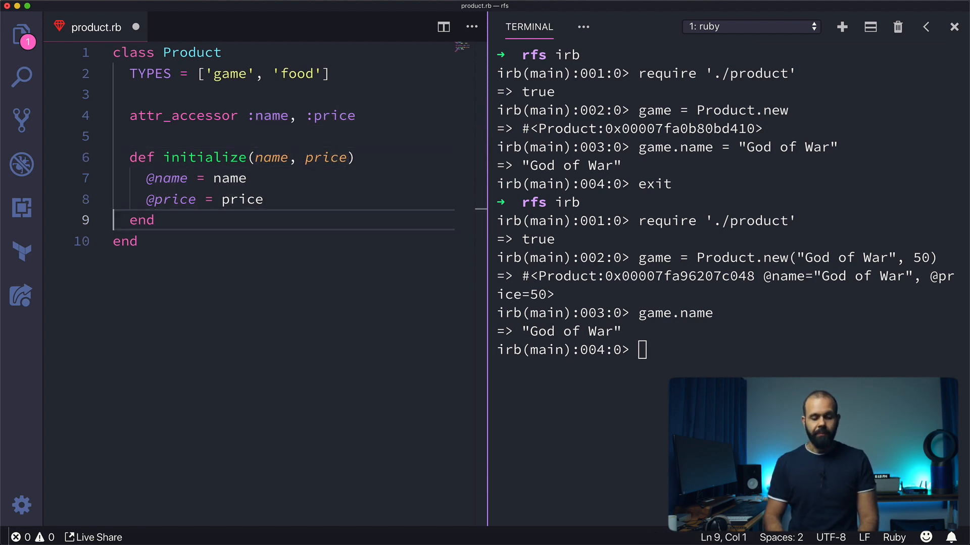
left_click(246, 178)
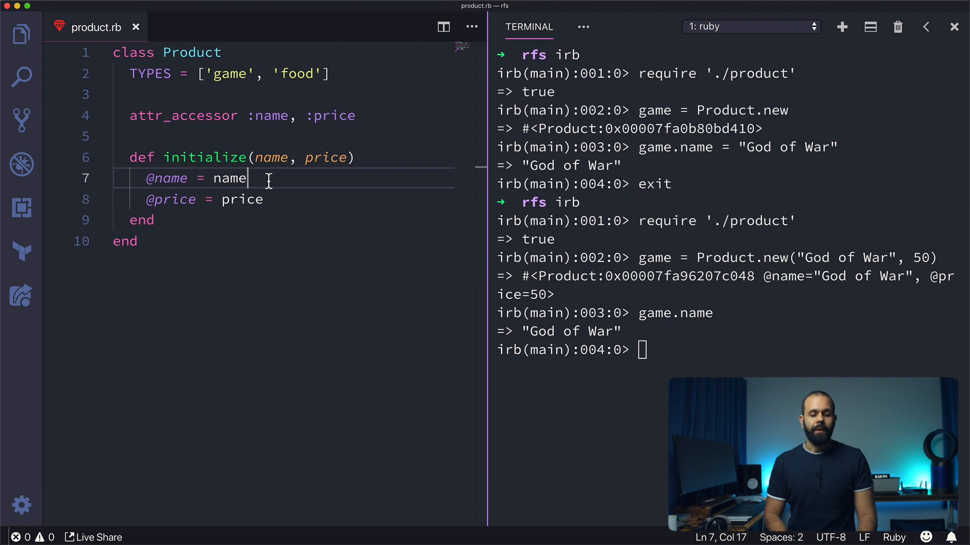